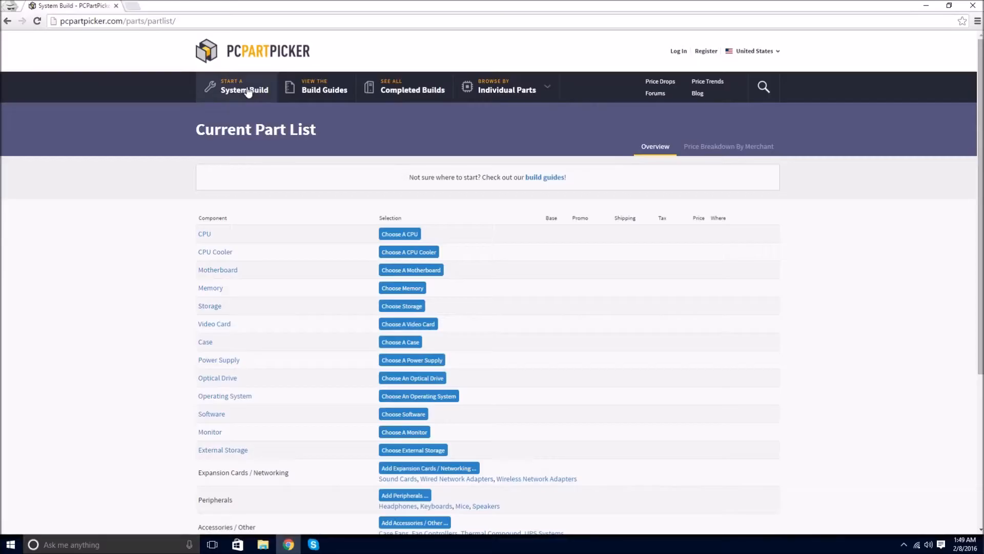
Choose a CPU for the empty part list and browse the processor catalogue.
scroll(down, 3)
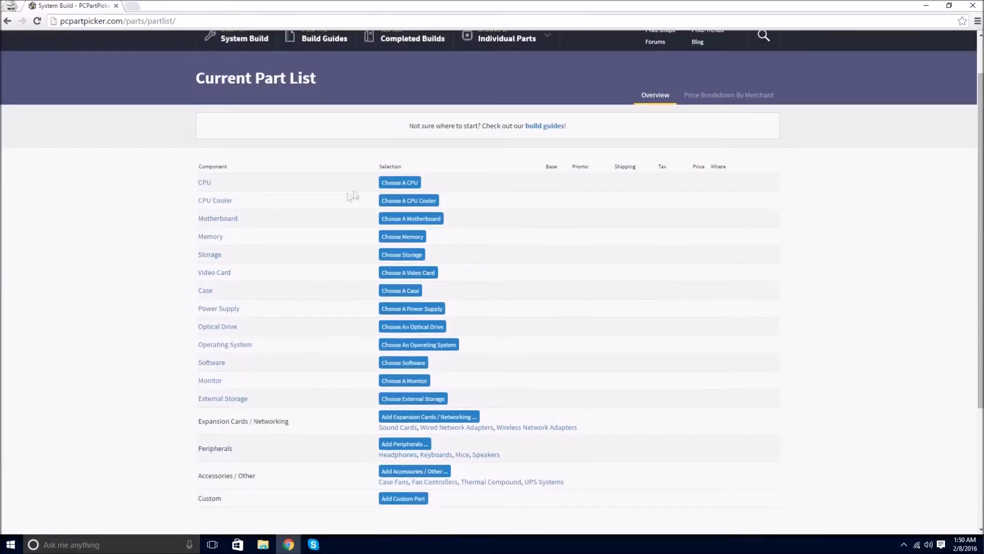
click(398, 182)
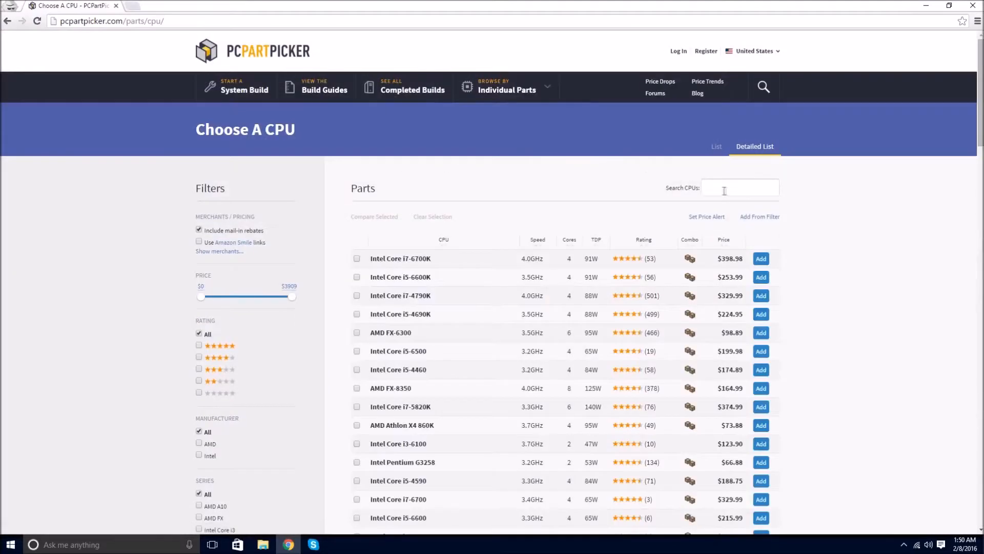
scroll(down, 3)
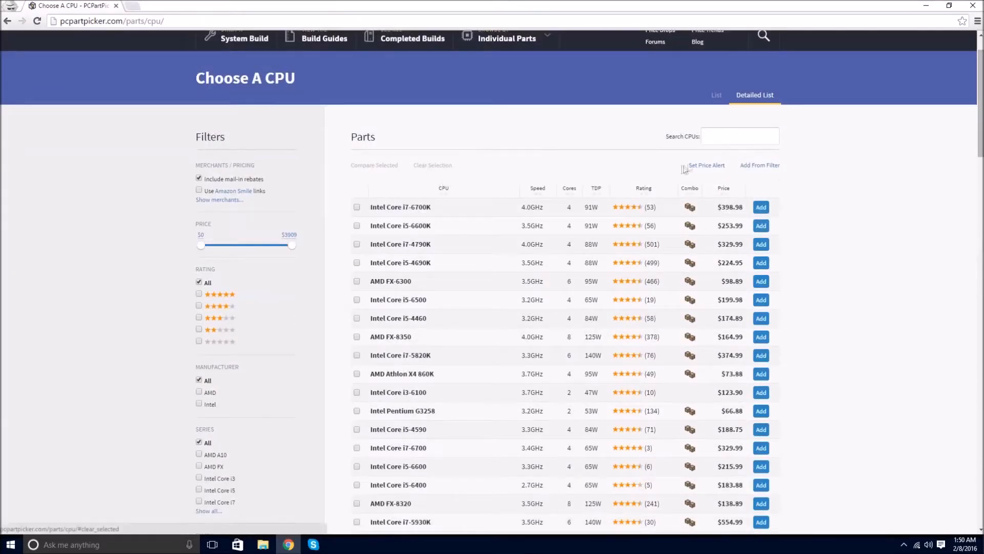
scroll(down, 3)
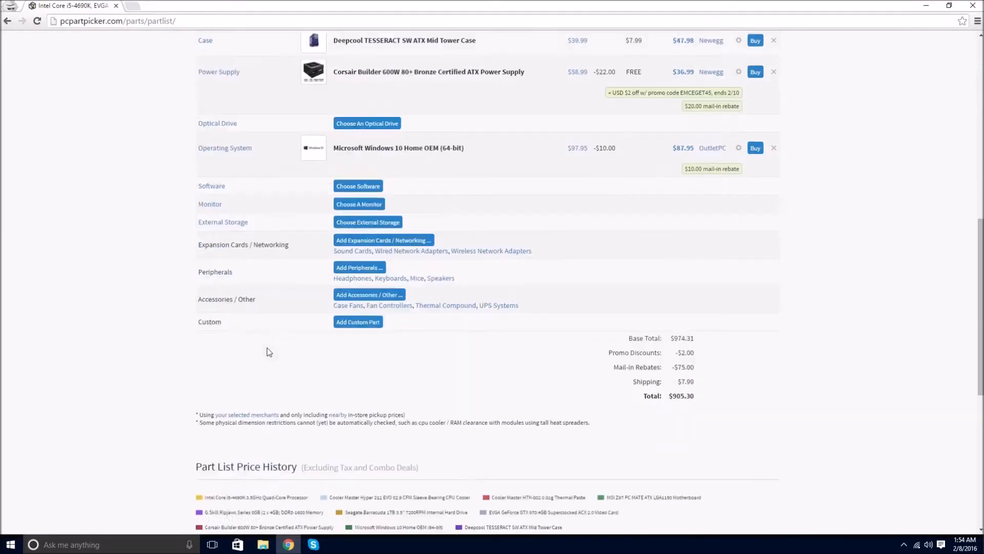
Reveal the Part List Price History chart beneath the $905.30 totals.
scroll(down, 3)
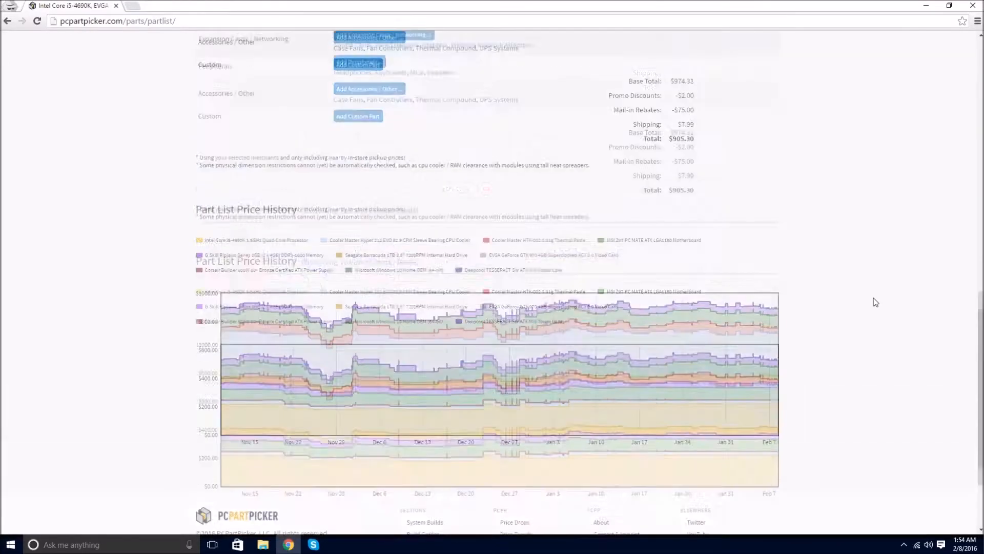